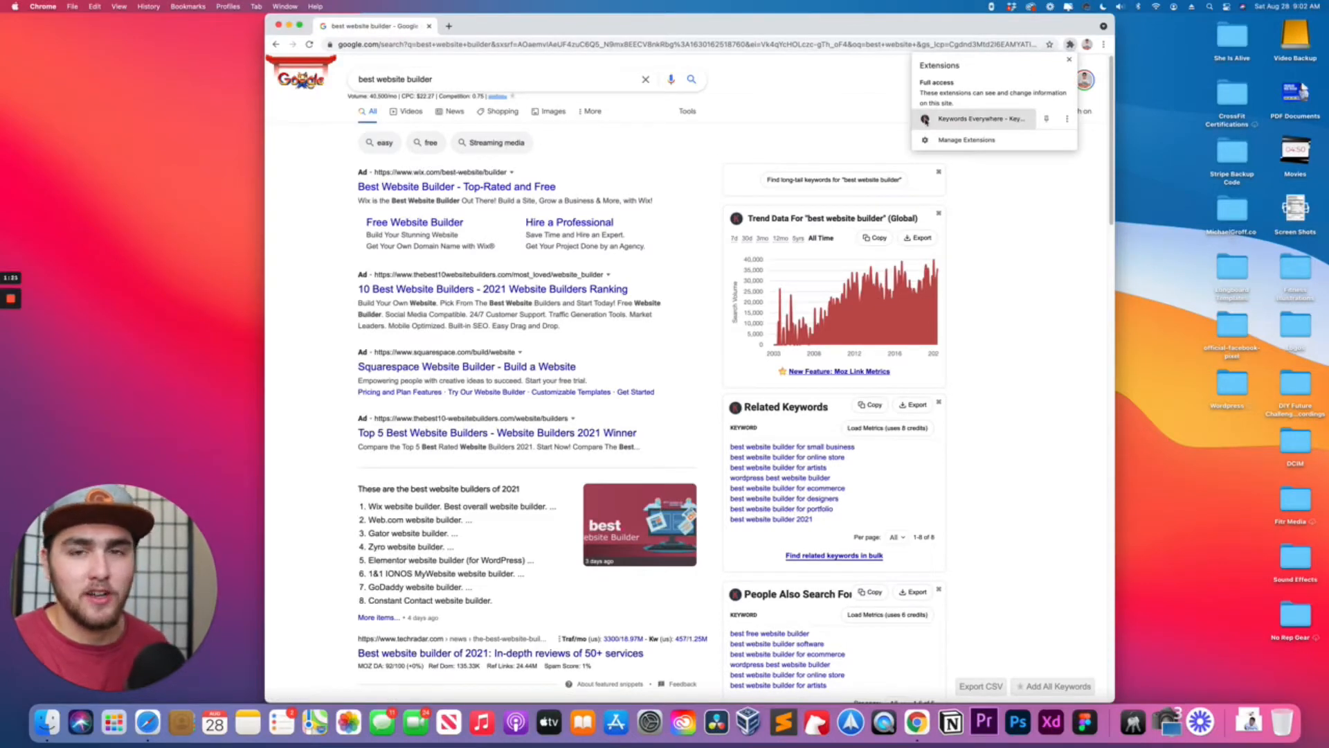
Dismiss the Chrome extensions list to reveal the 'best website builder' results with keyword panels
click(975, 119)
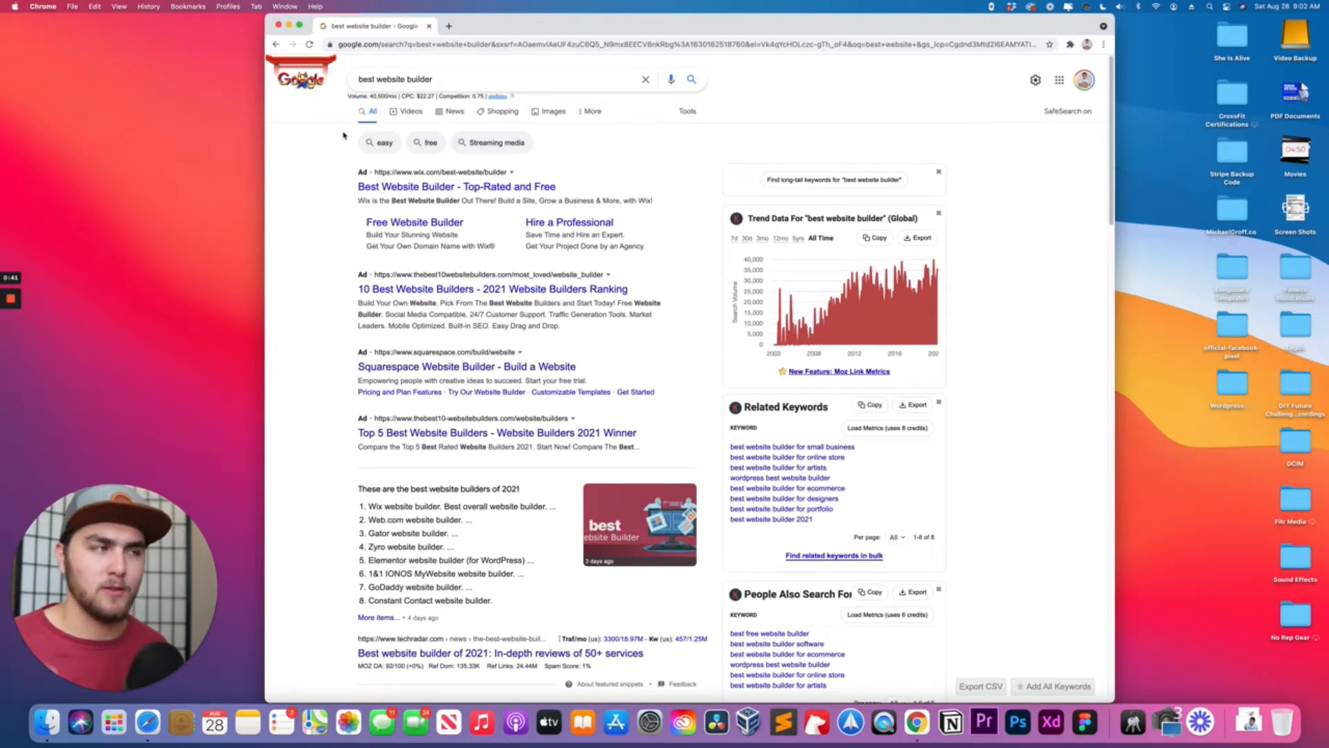
mouse_move(814, 384)
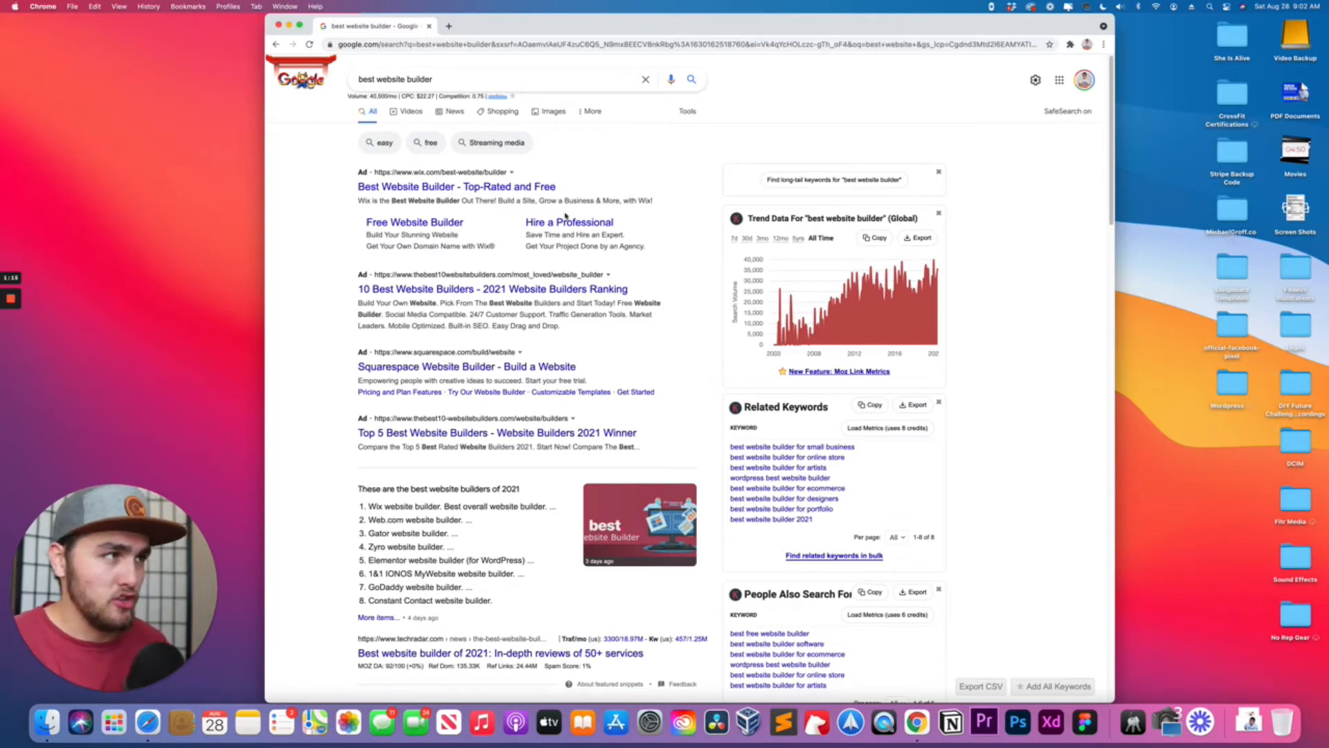
mouse_move(720, 161)
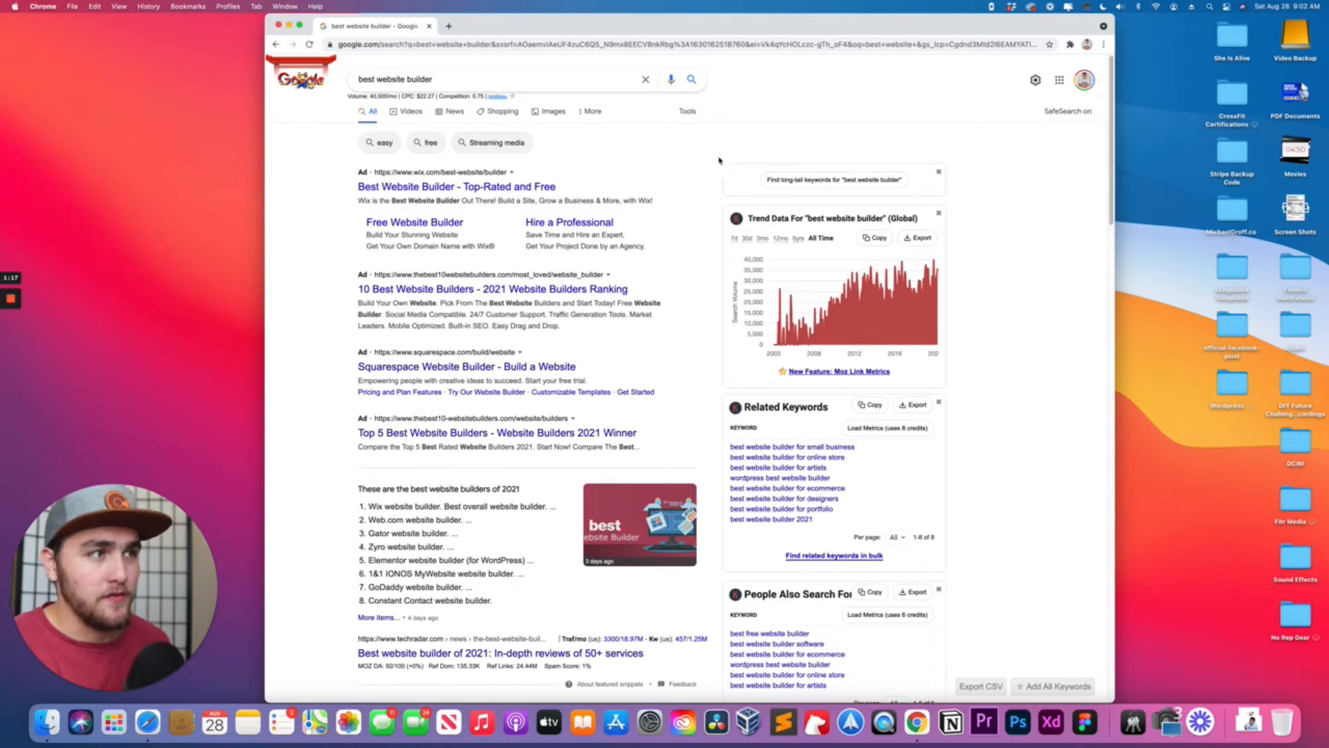
Show the Keywords Everywhere panel with the Credits Left balance
click(1068, 43)
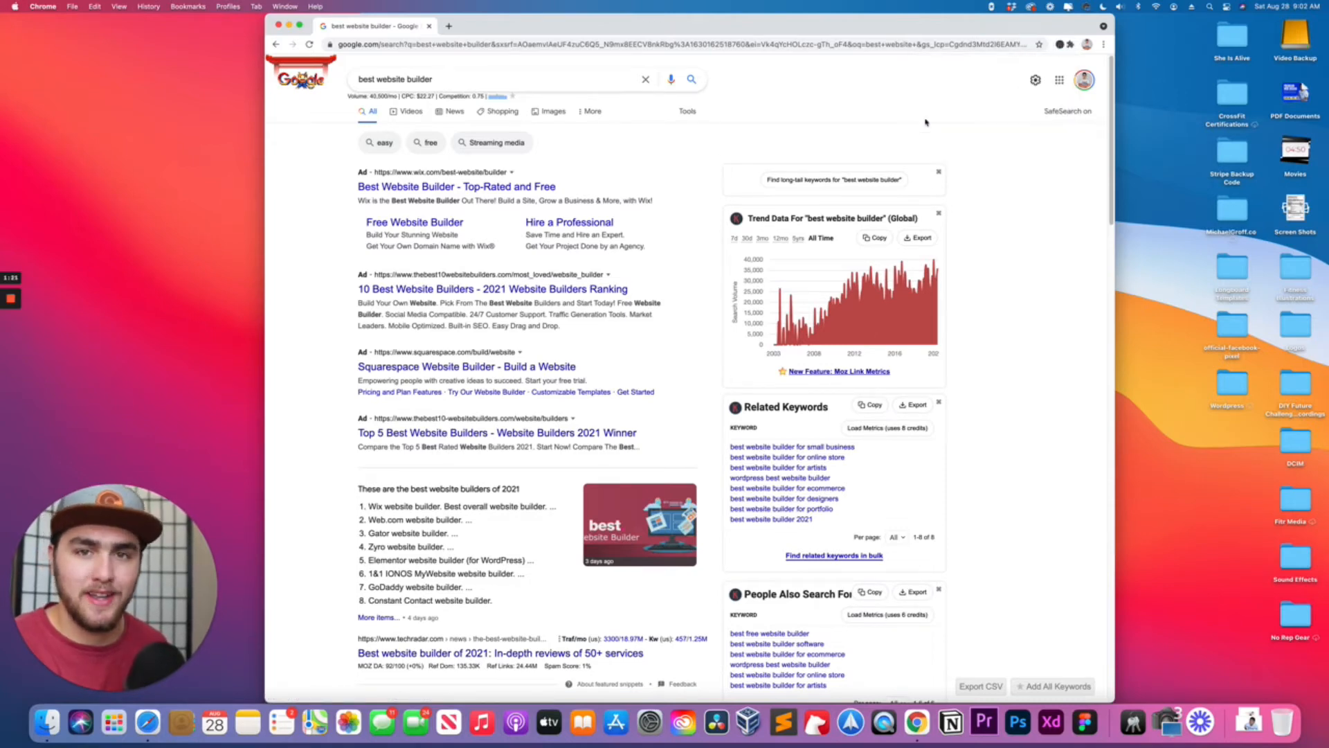
click(1059, 43)
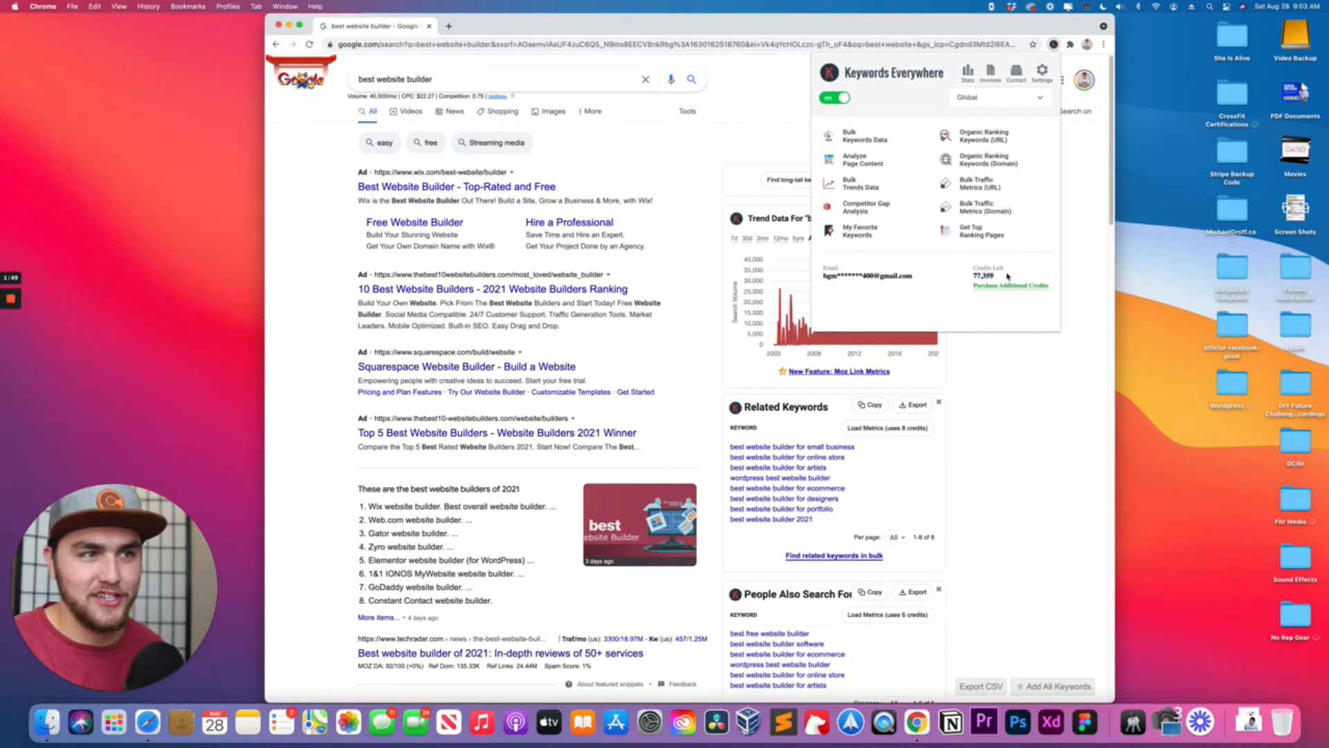
mouse_move(994, 310)
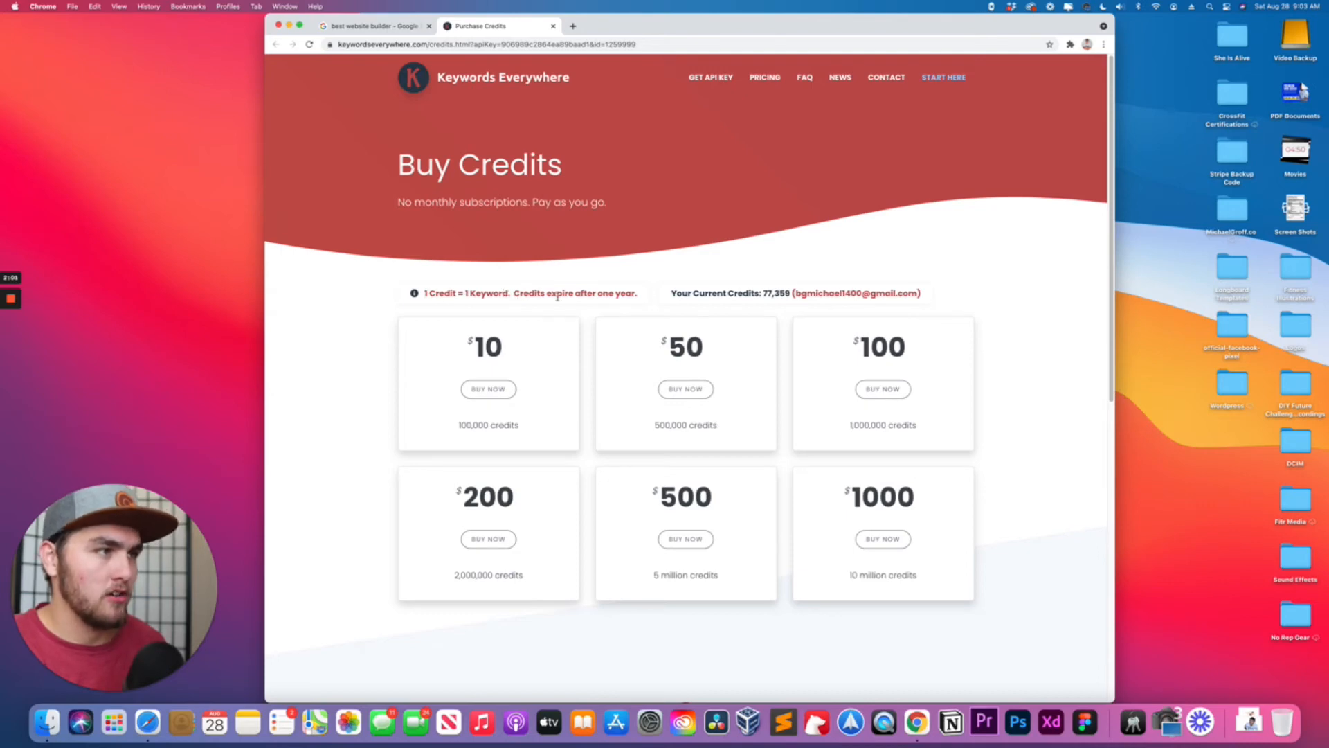
mouse_move(554, 320)
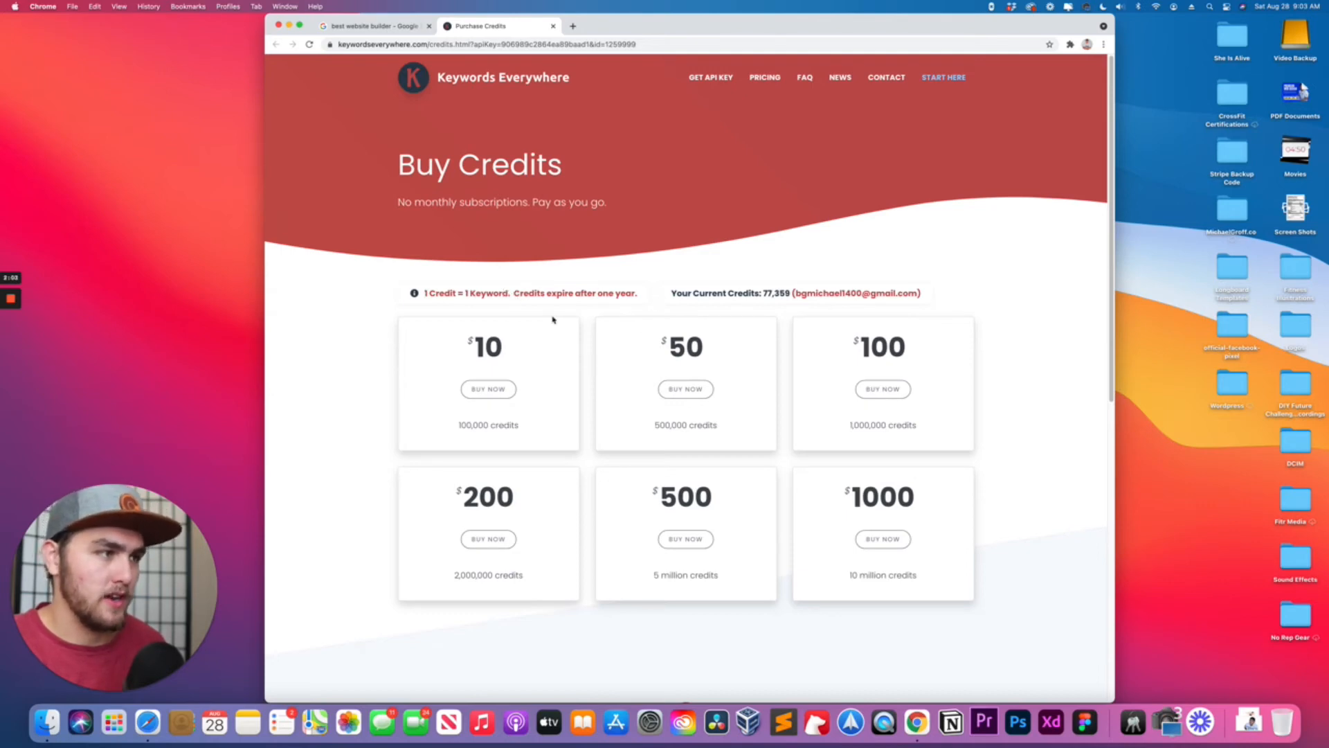
mouse_move(507, 407)
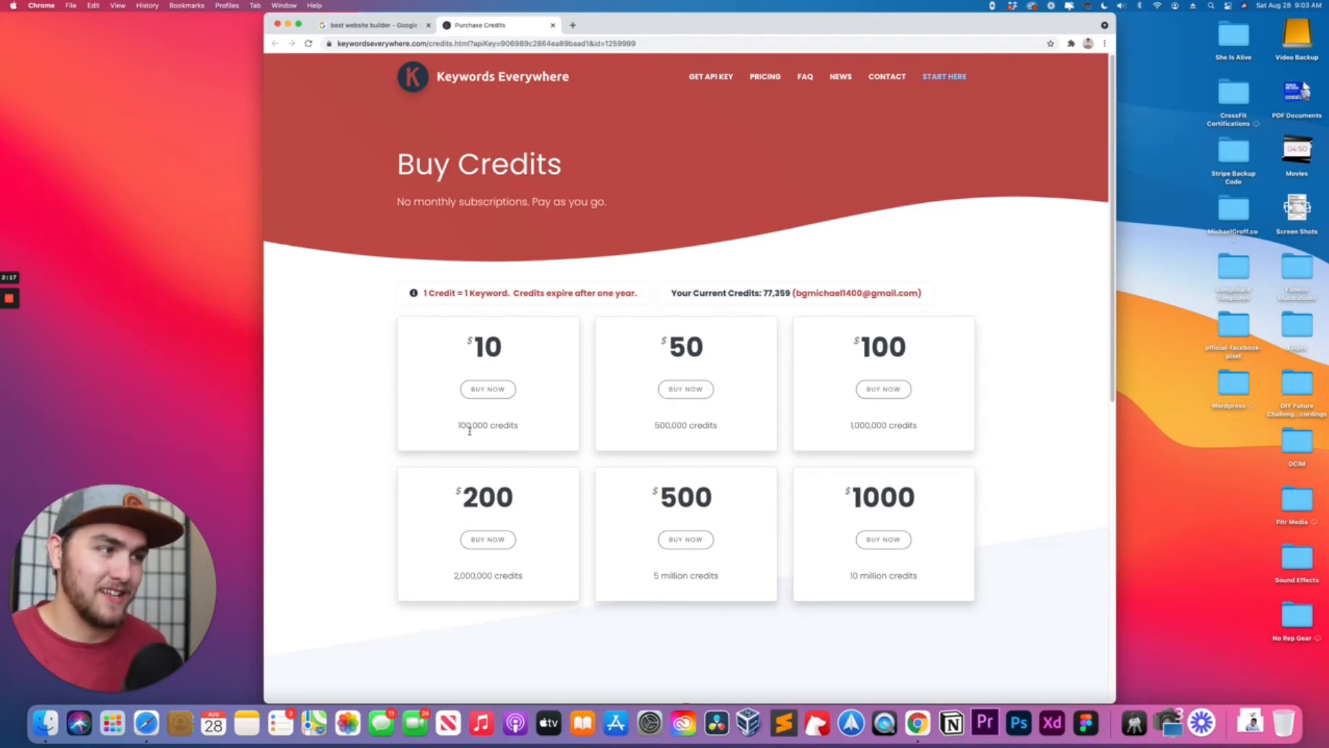
Begin purchasing the $10 / 100,000-credit pack via Buy Now
click(487, 389)
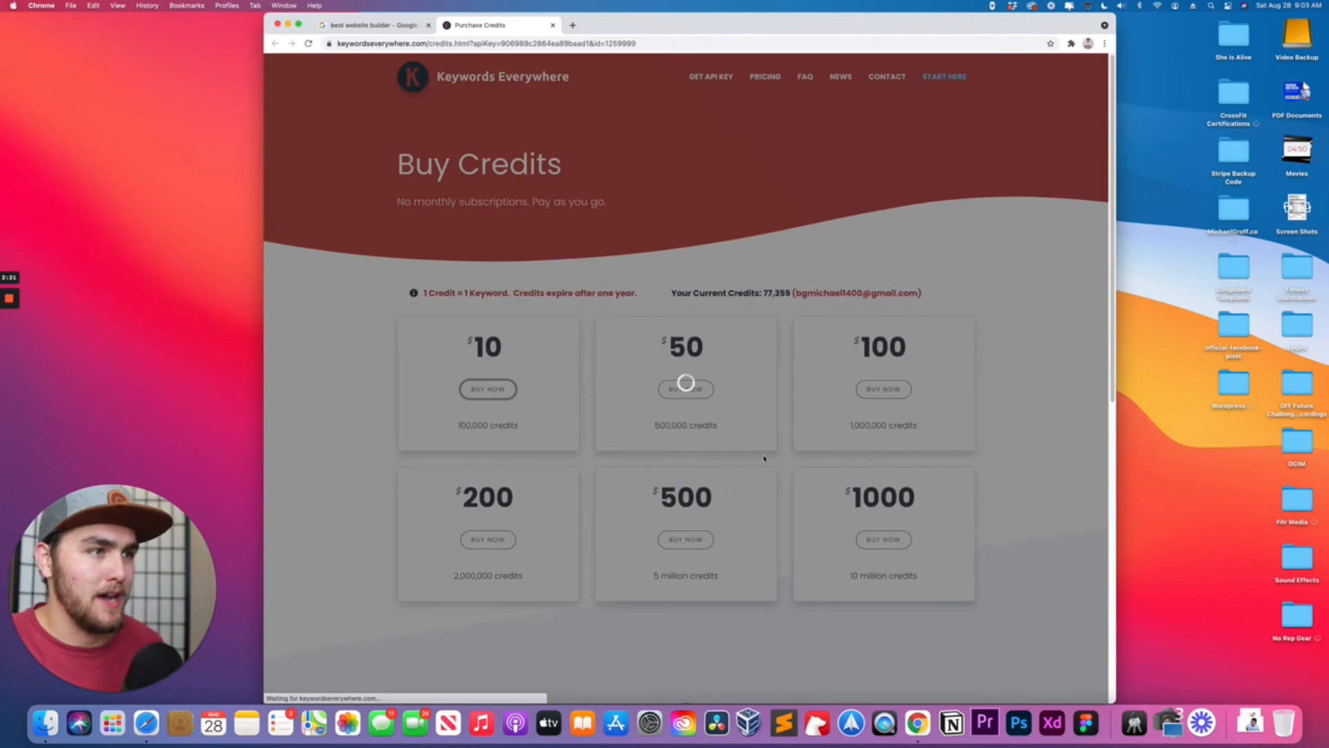
click(685, 389)
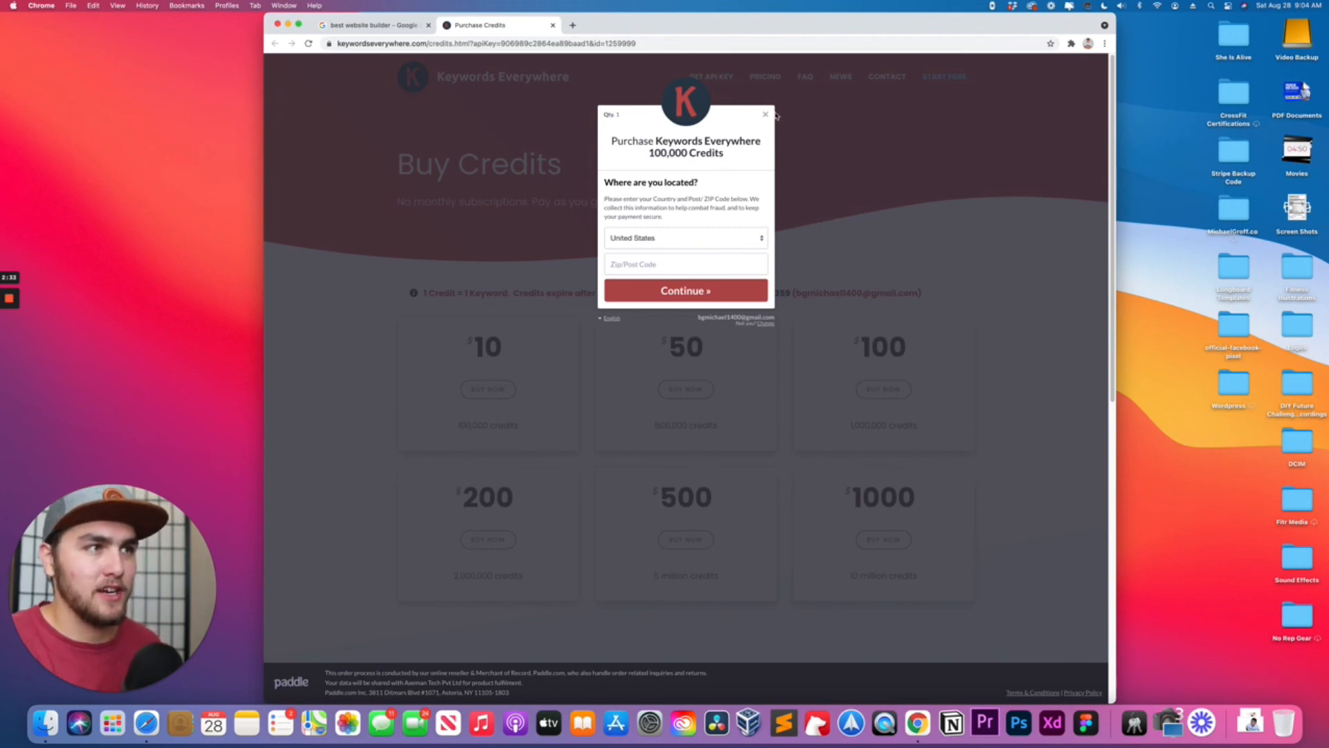
Switch back to the 'best website builder' Google tab and reload the results
click(373, 25)
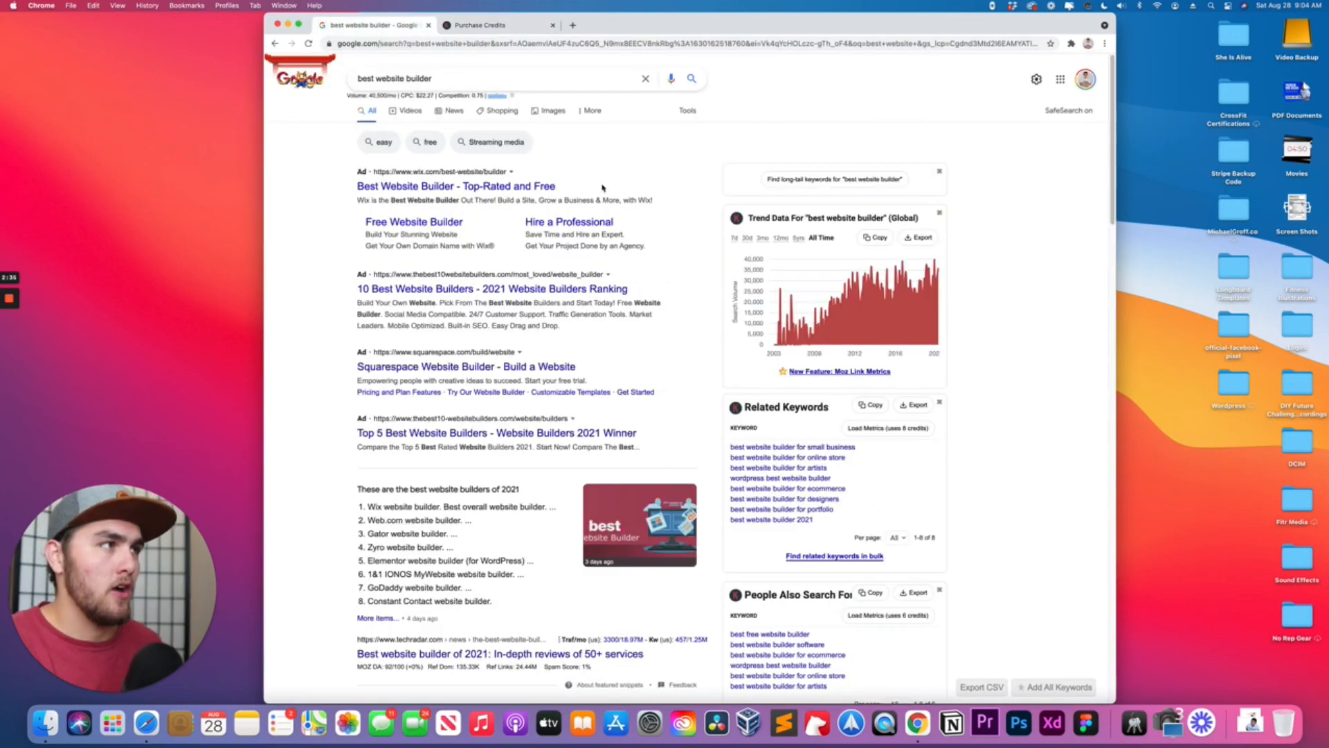
click(692, 77)
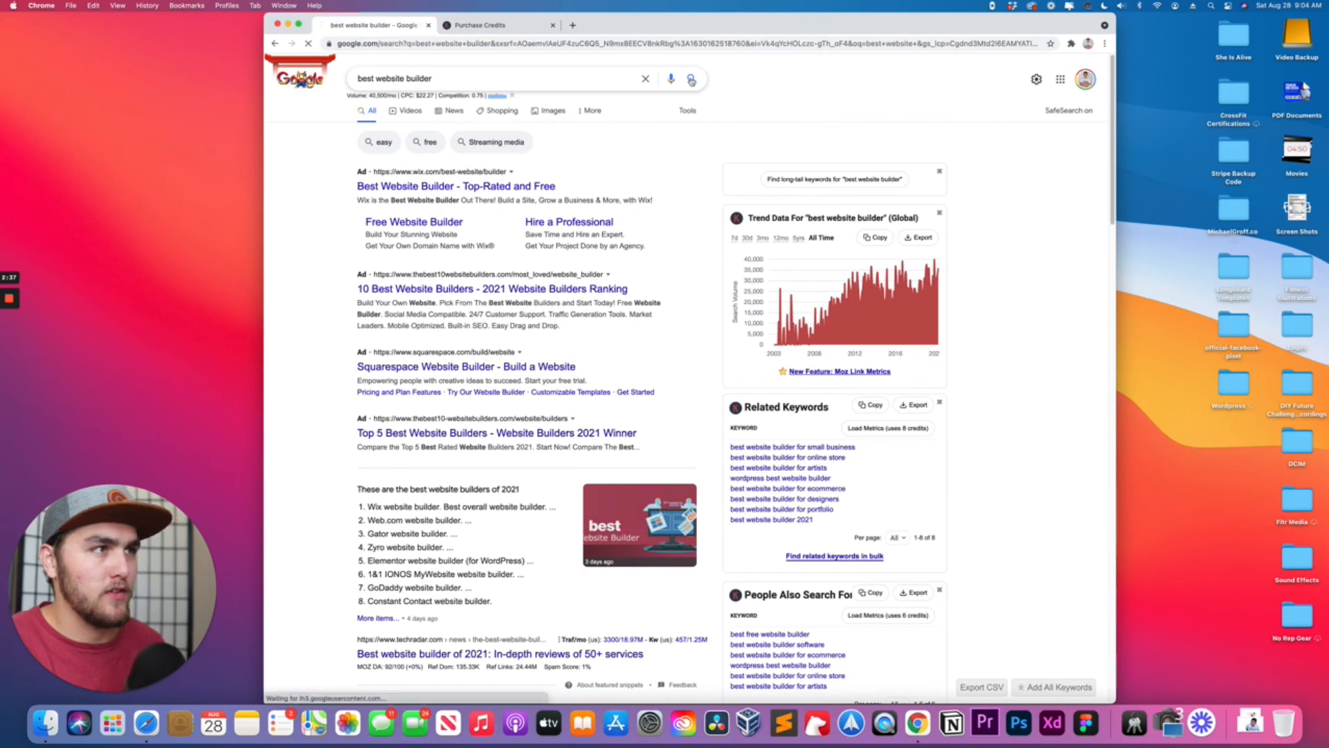